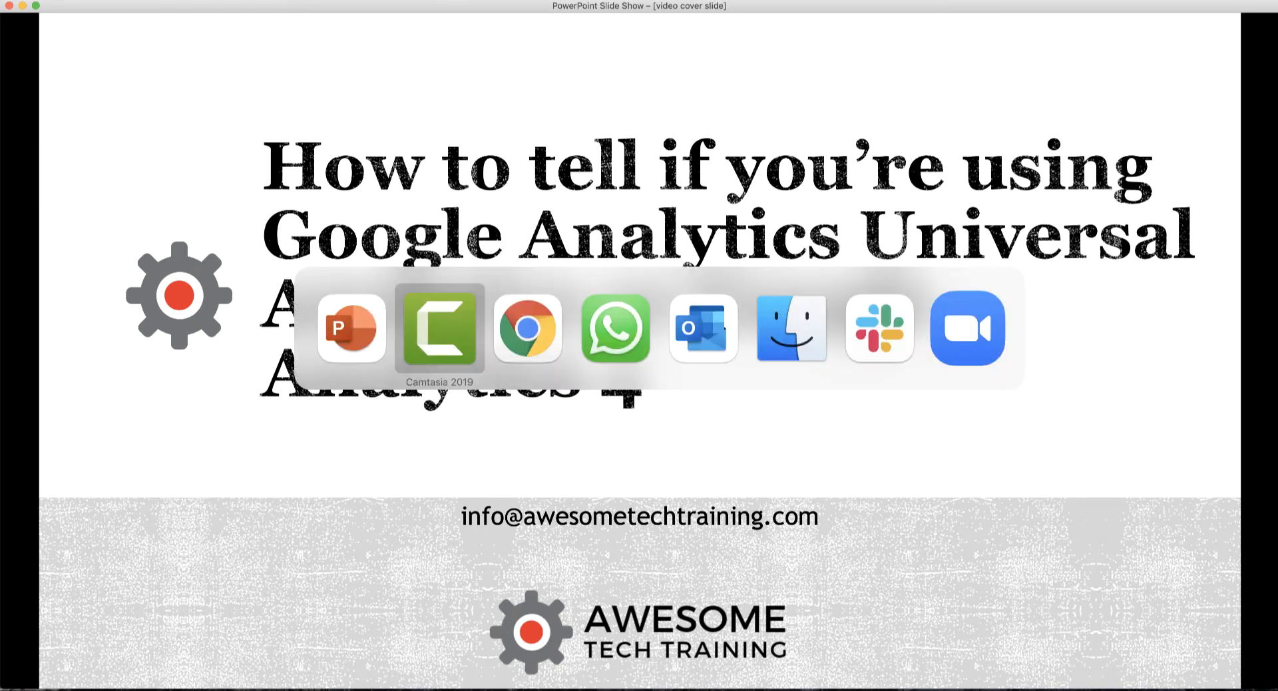
Switch from the PowerPoint slide show to Chrome's BuiltWith tab.
{"action": "left_click", "coordinate": [527, 330]}
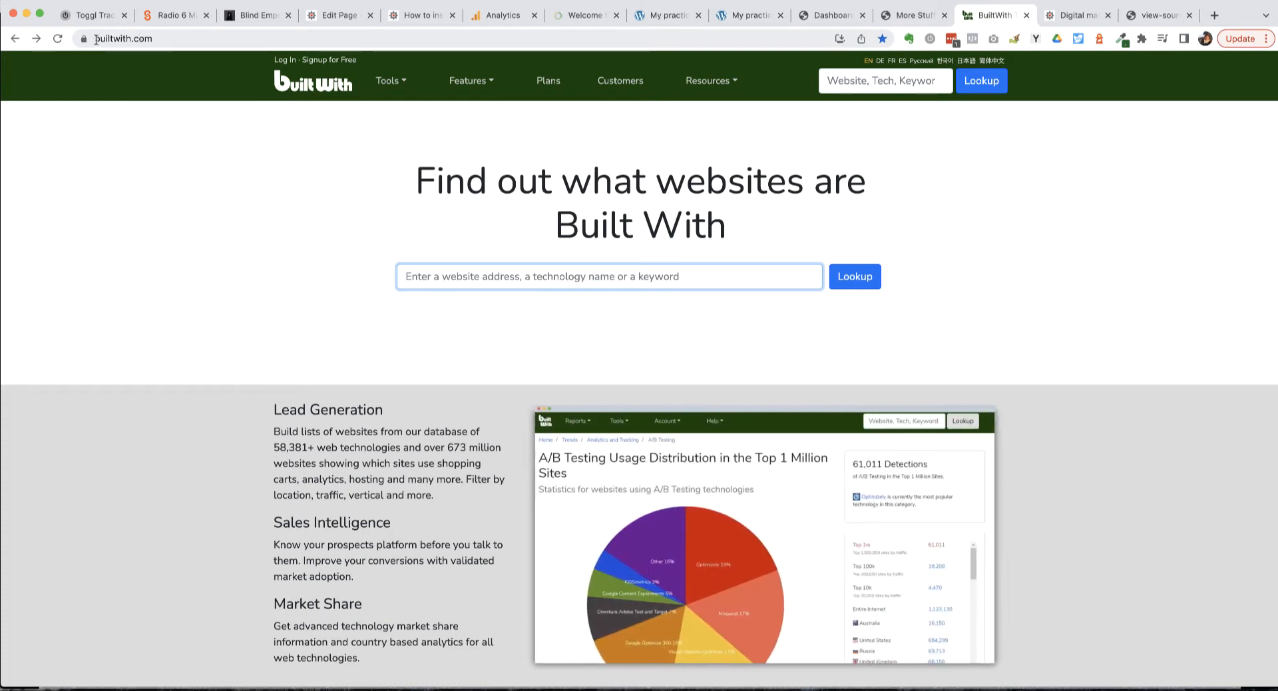
{"action": "left_click", "coordinate": [123, 38]}
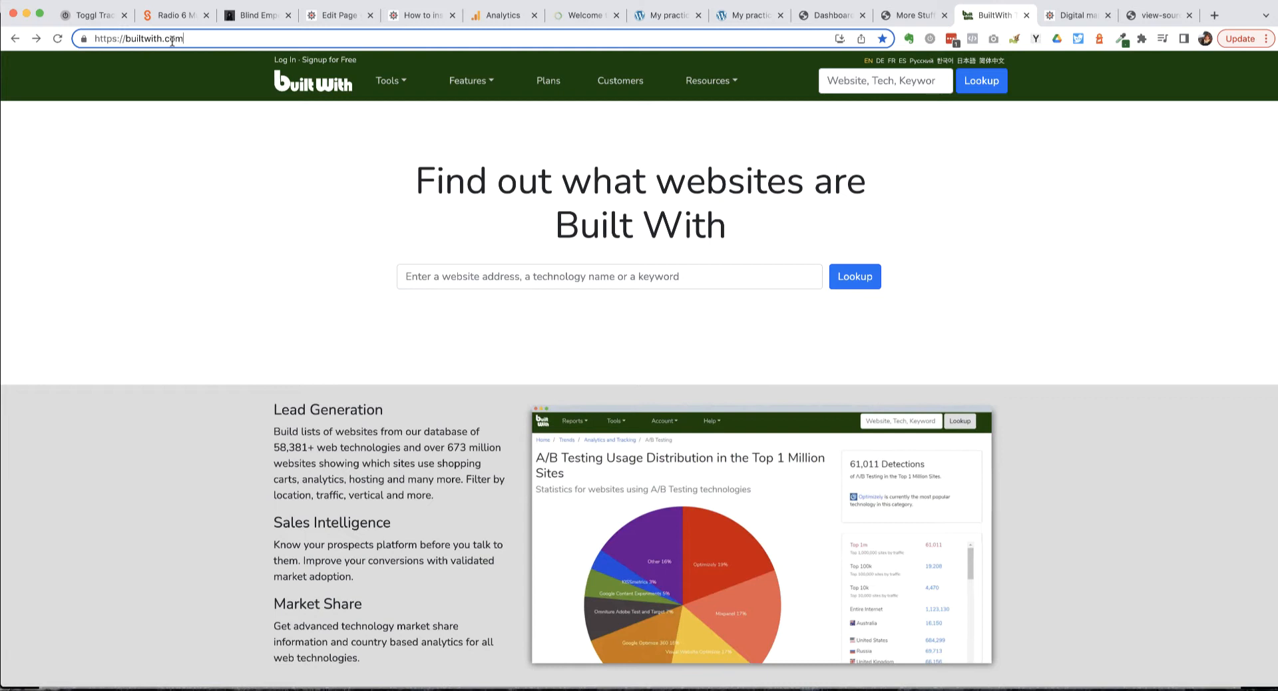
{"action": "left_click", "coordinate": [607, 276]}
{"action": "type", "text": "www.awesometechtraining.com"}
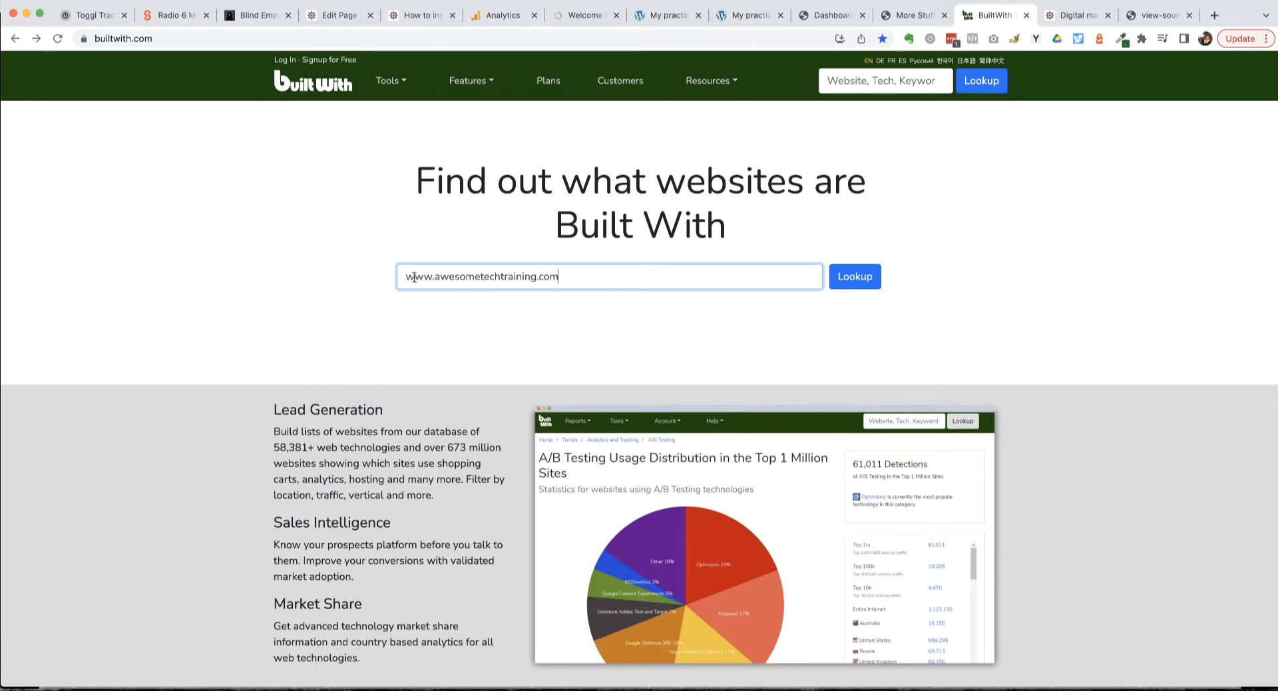
{"action": "mouse_move", "coordinate": [540, 276]}
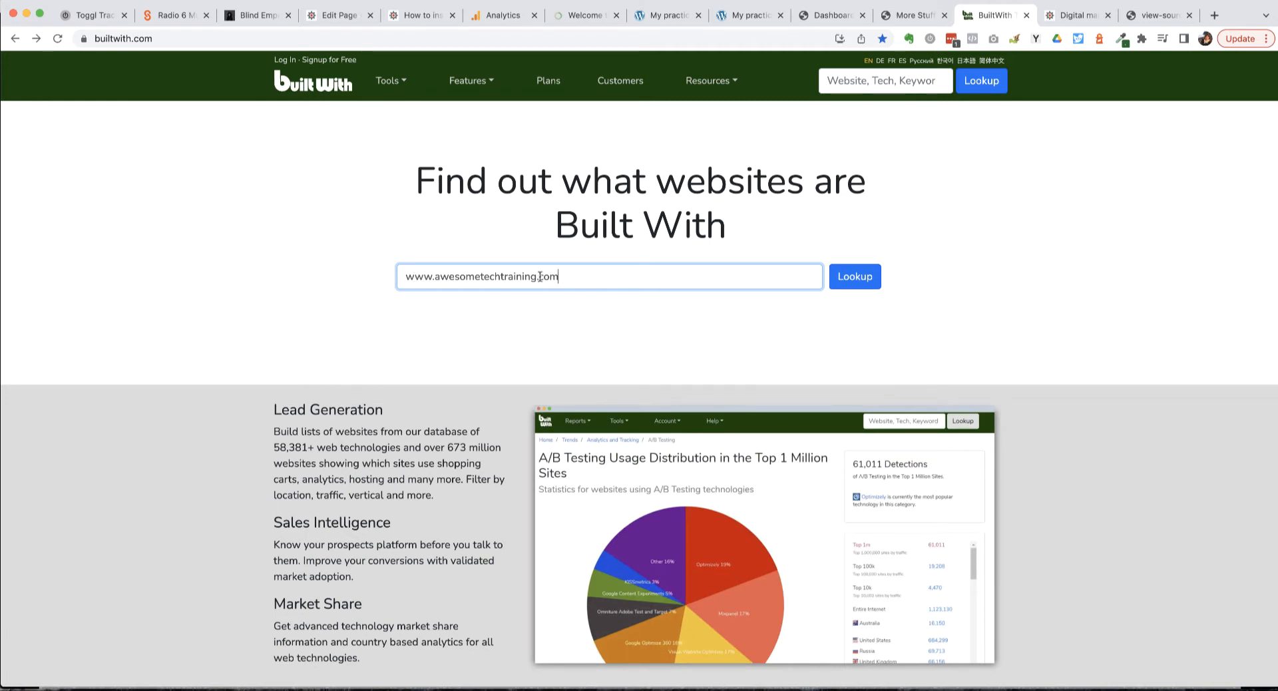
{"action": "left_click", "coordinate": [854, 277]}
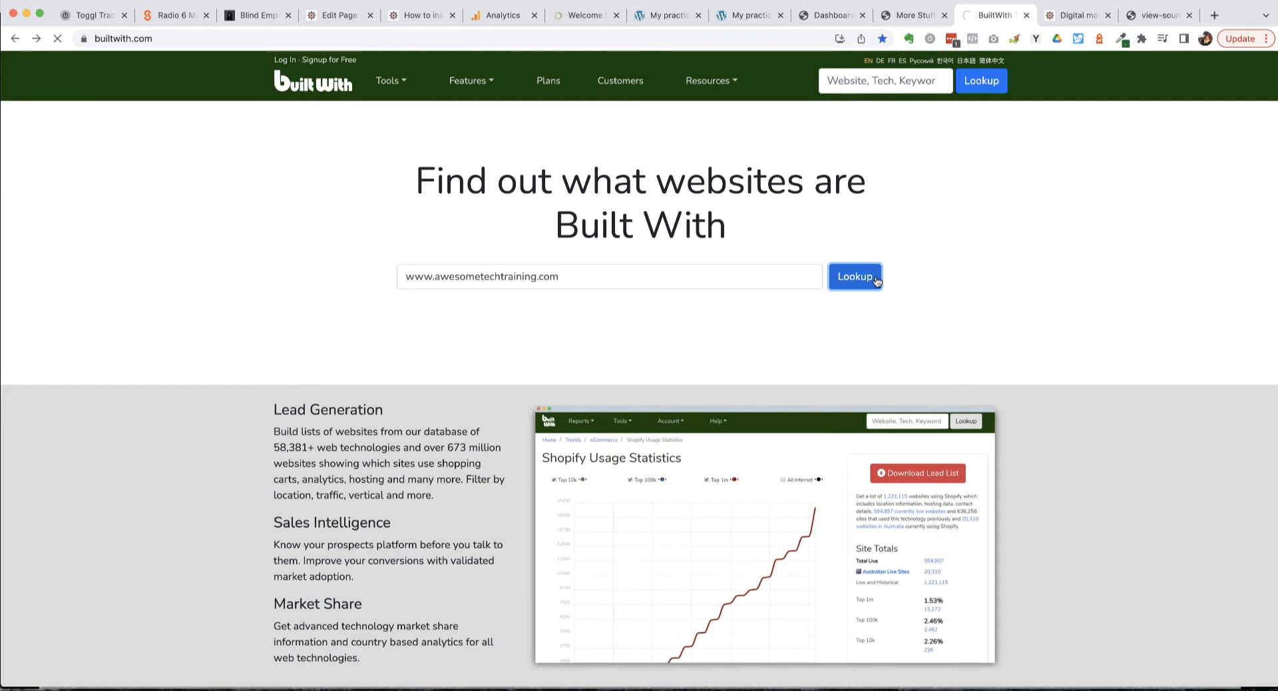
{"action": "left_click", "coordinate": [854, 277]}
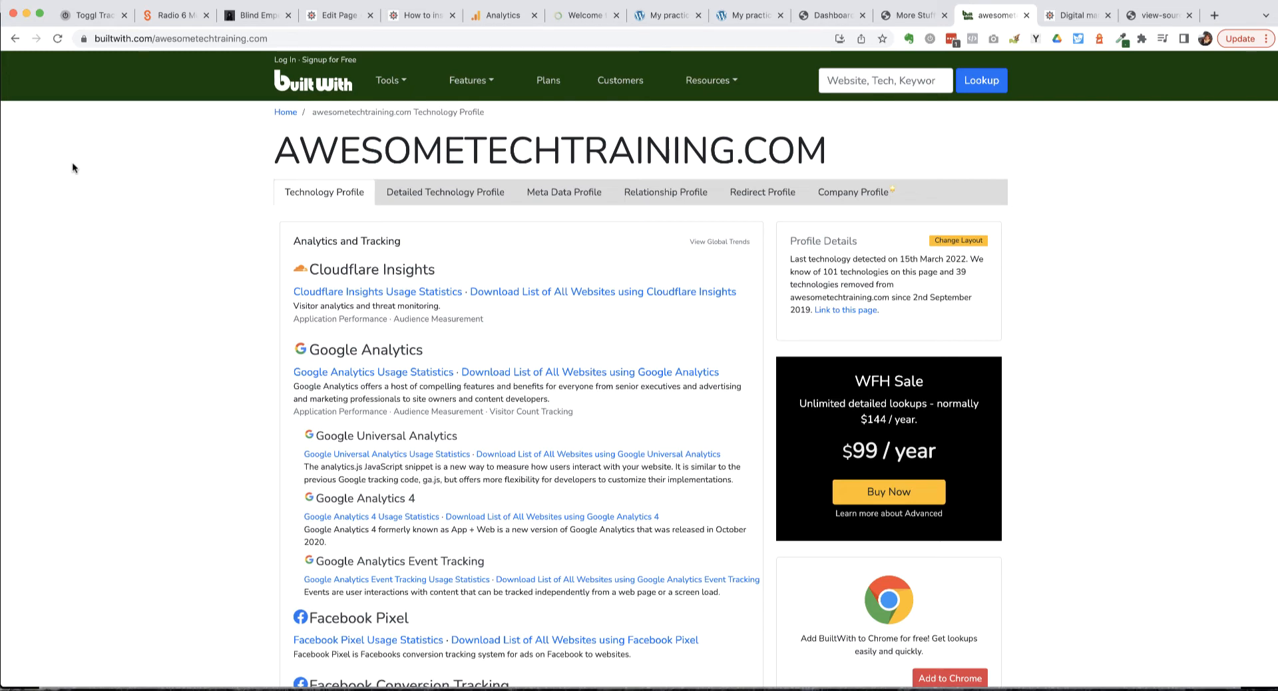
Review the Universal Analytics and GA4 entries, then go to the Awesome Tech Training site.
{"action": "scroll", "scroll_direction": "down", "scroll_amount": 3}
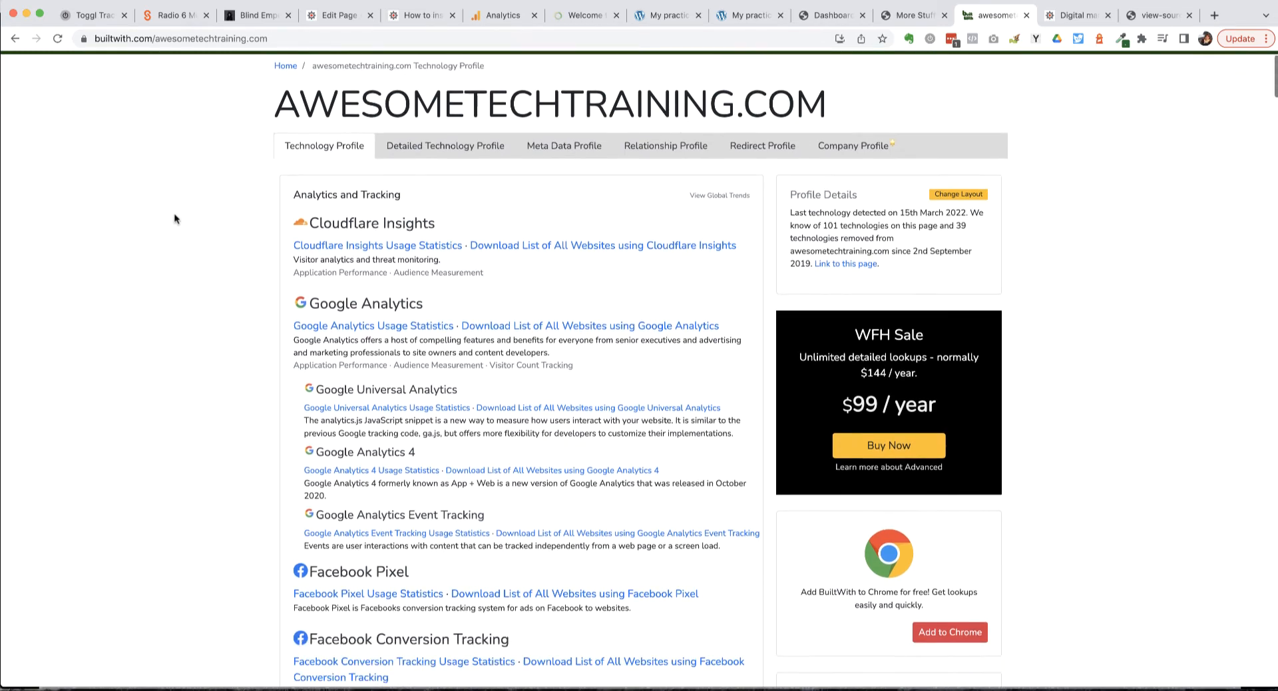
{"action": "scroll", "scroll_direction": "down", "scroll_amount": 3}
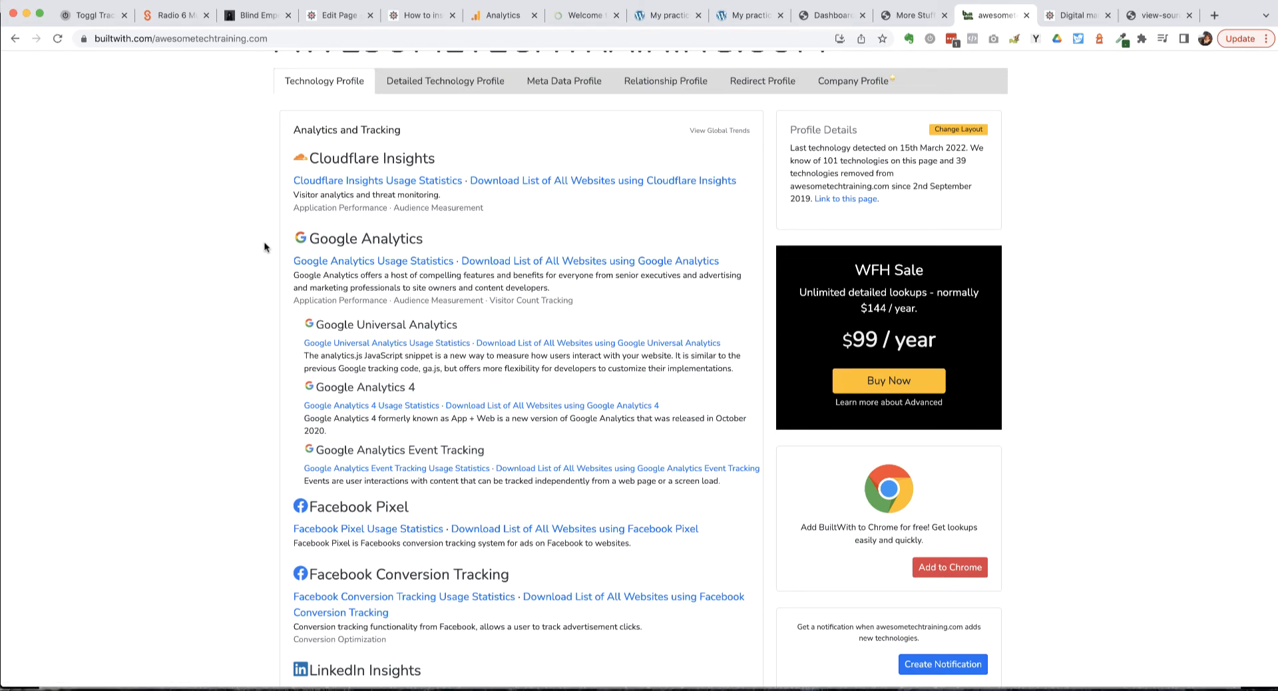
{"action": "mouse_move", "coordinate": [363, 387]}
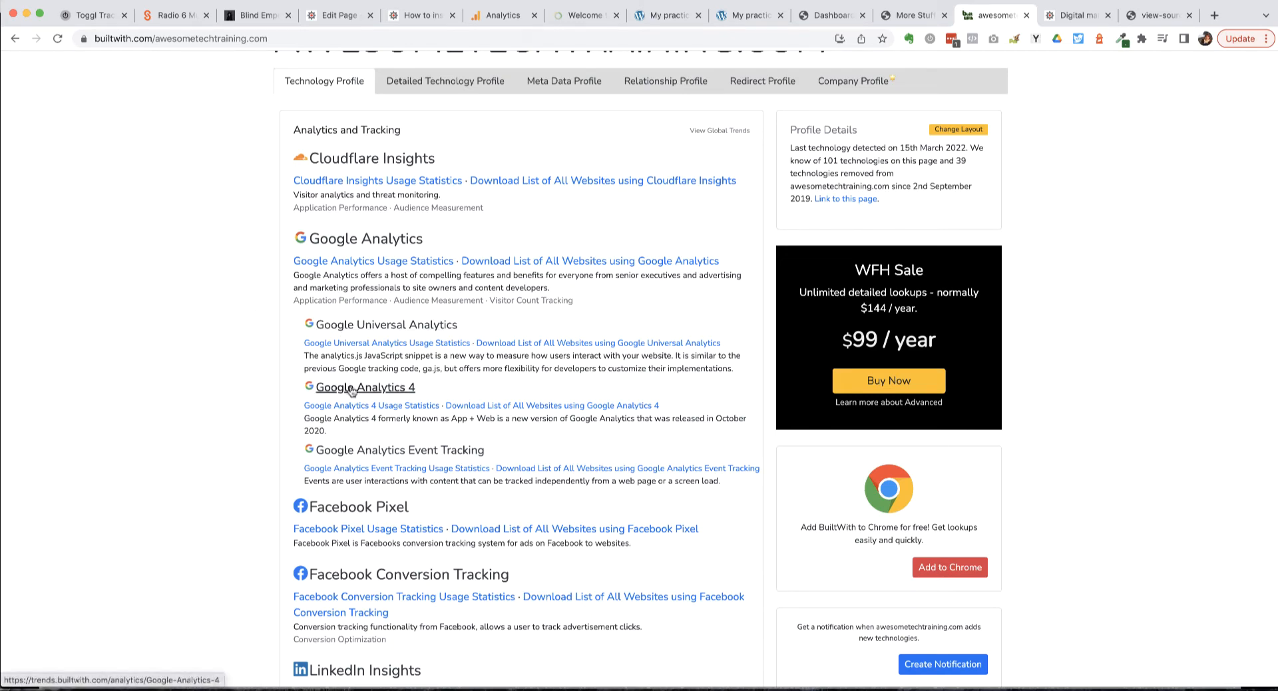
{"action": "mouse_move", "coordinate": [384, 324]}
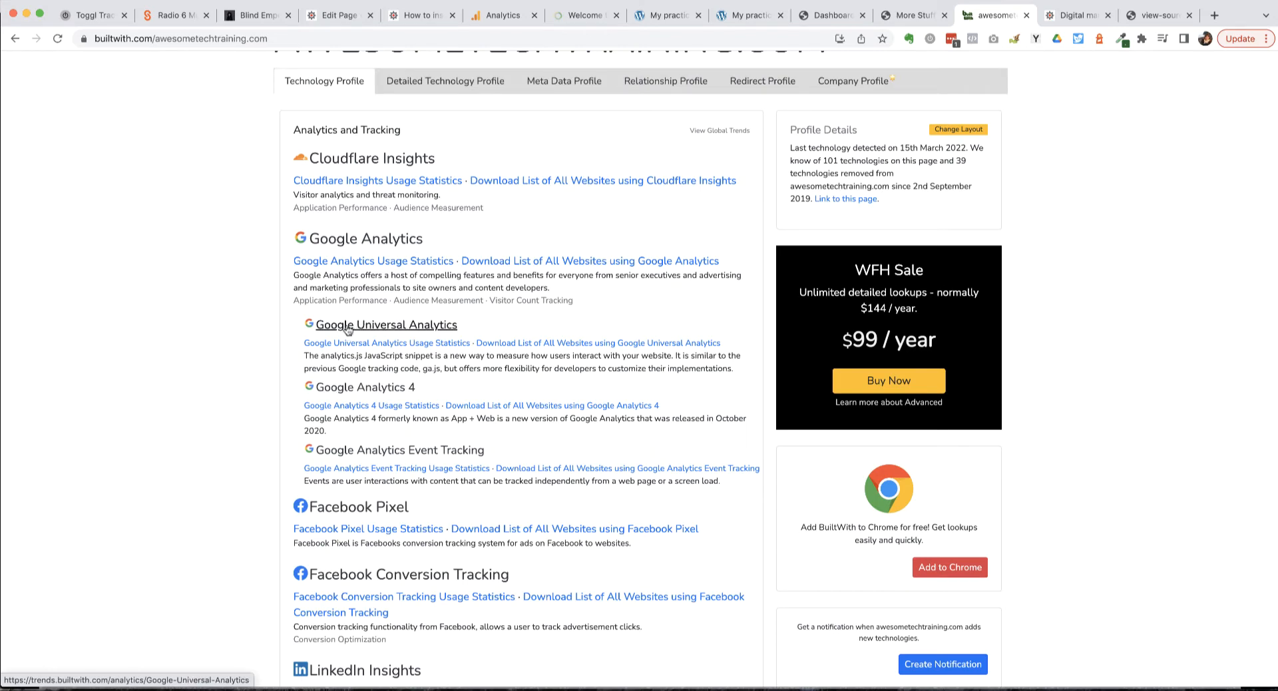
{"action": "mouse_move", "coordinate": [363, 387]}
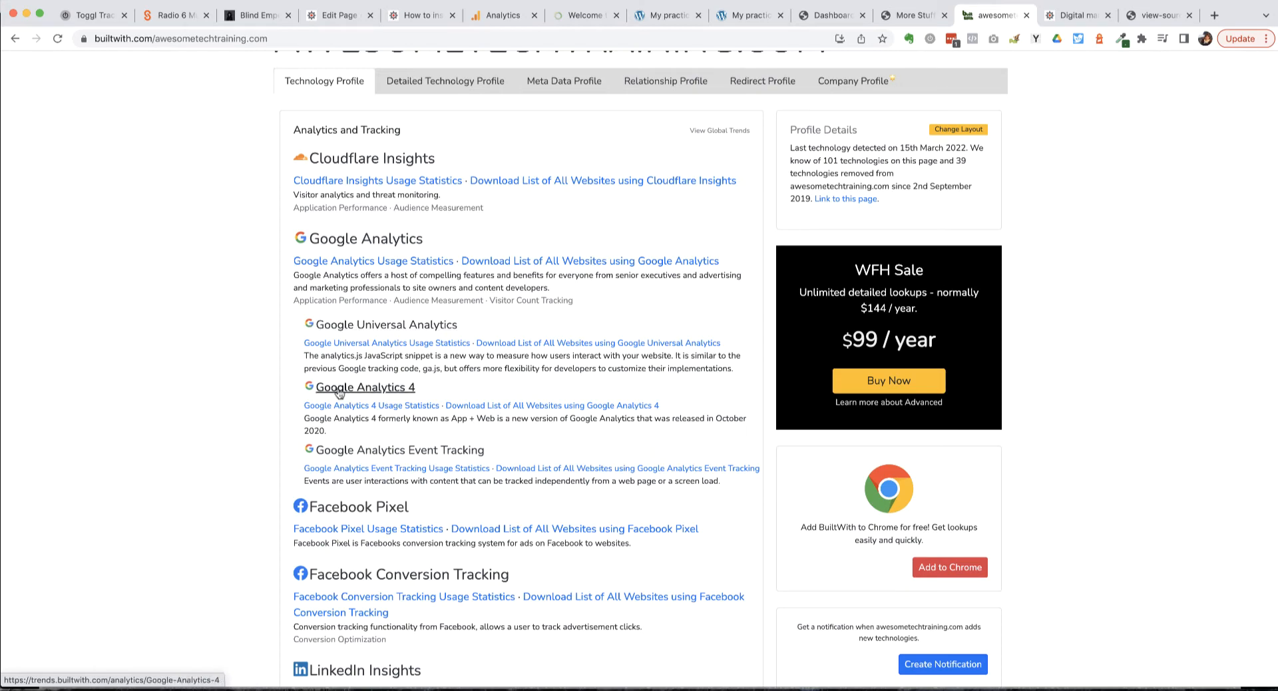
{"action": "mouse_move", "coordinate": [233, 367]}
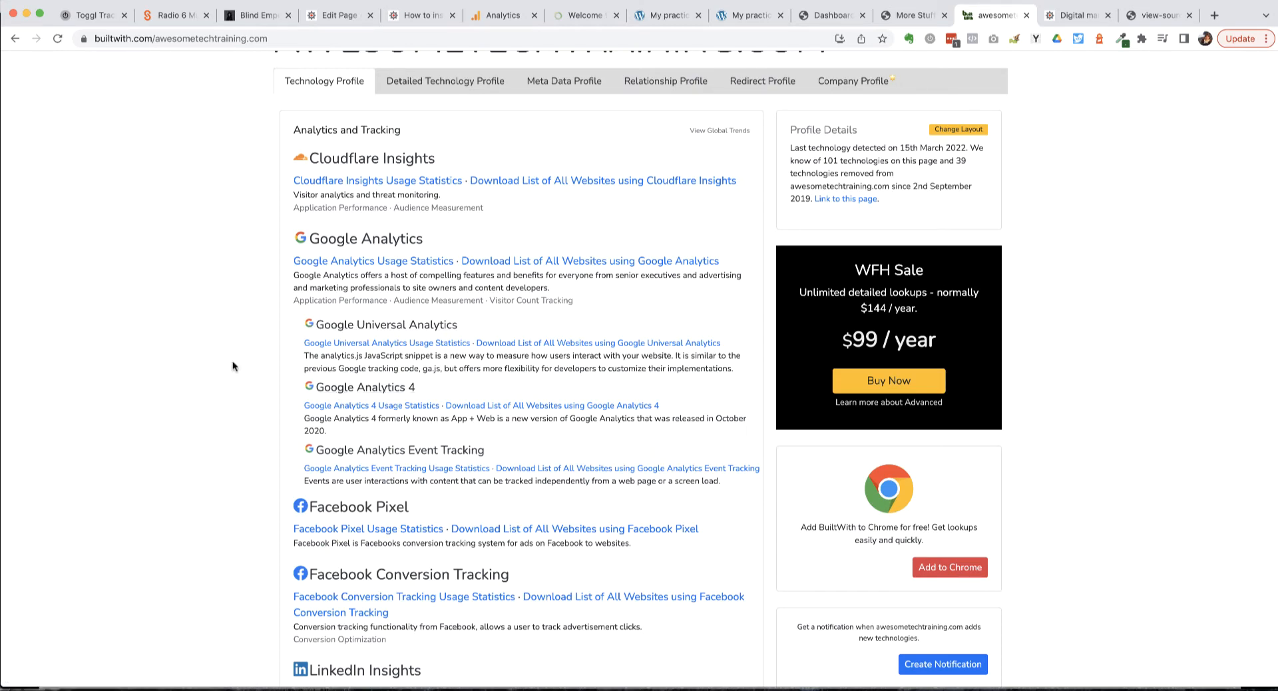
{"action": "scroll", "scroll_direction": "up", "scroll_amount": 3}
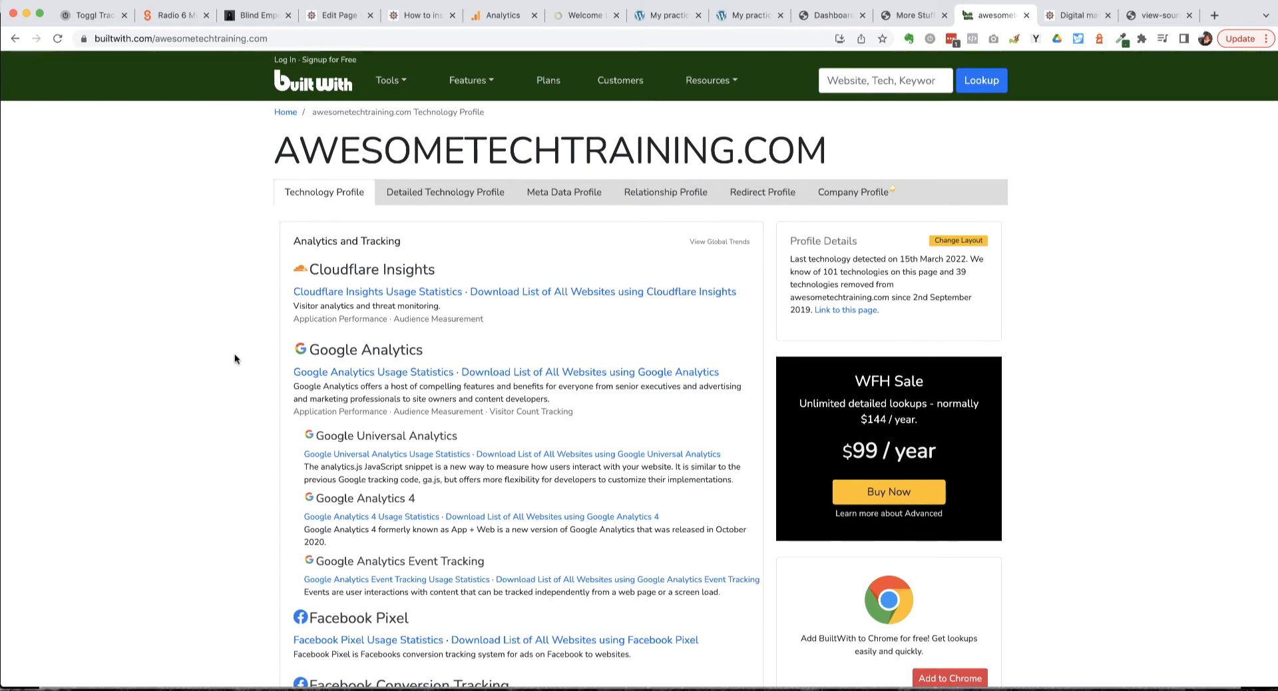
{"action": "left_click", "coordinate": [1076, 14]}
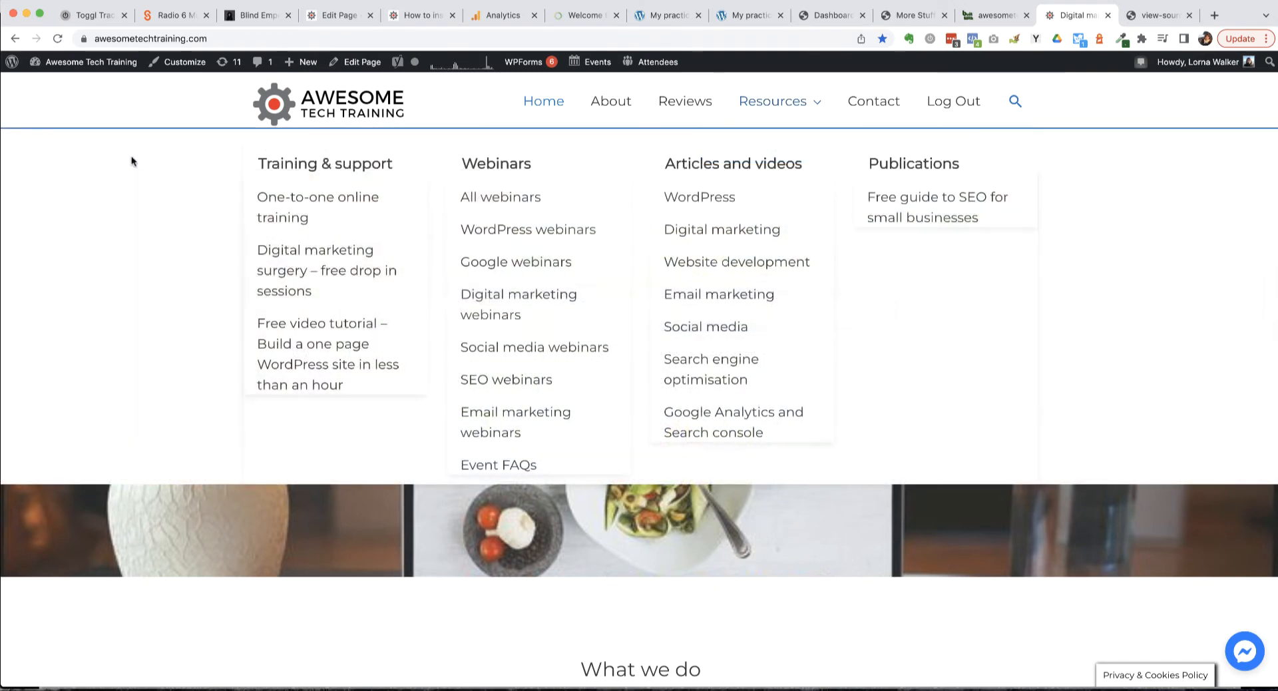
{"action": "mouse_move", "coordinate": [166, 601]}
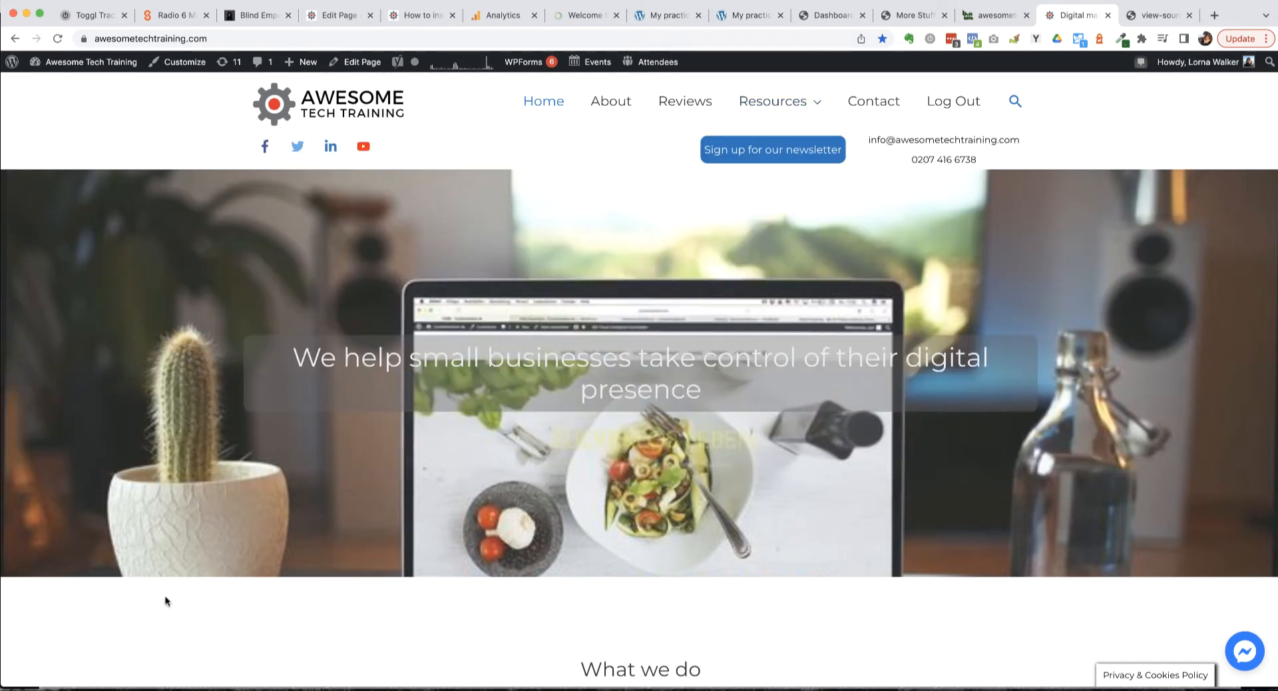
View the Awesome Tech Training home page's source from the right-click menu.
{"action": "right_click", "coordinate": [166, 601]}
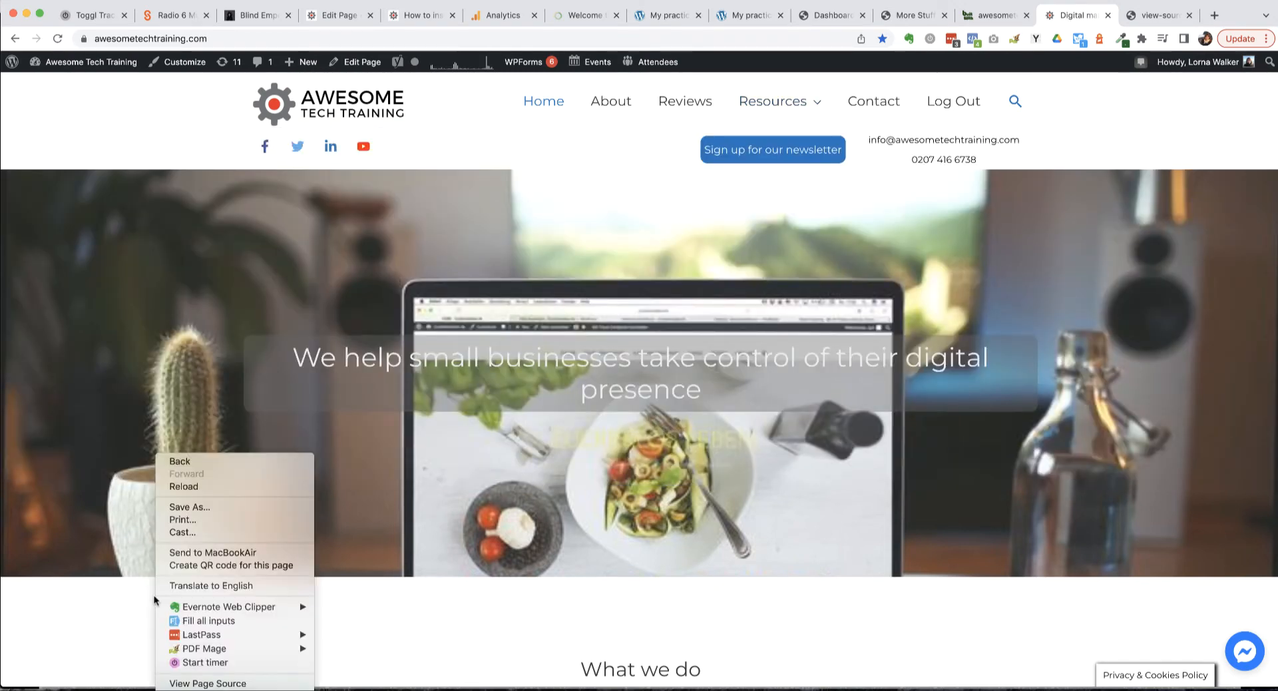
{"action": "mouse_move", "coordinate": [207, 683]}
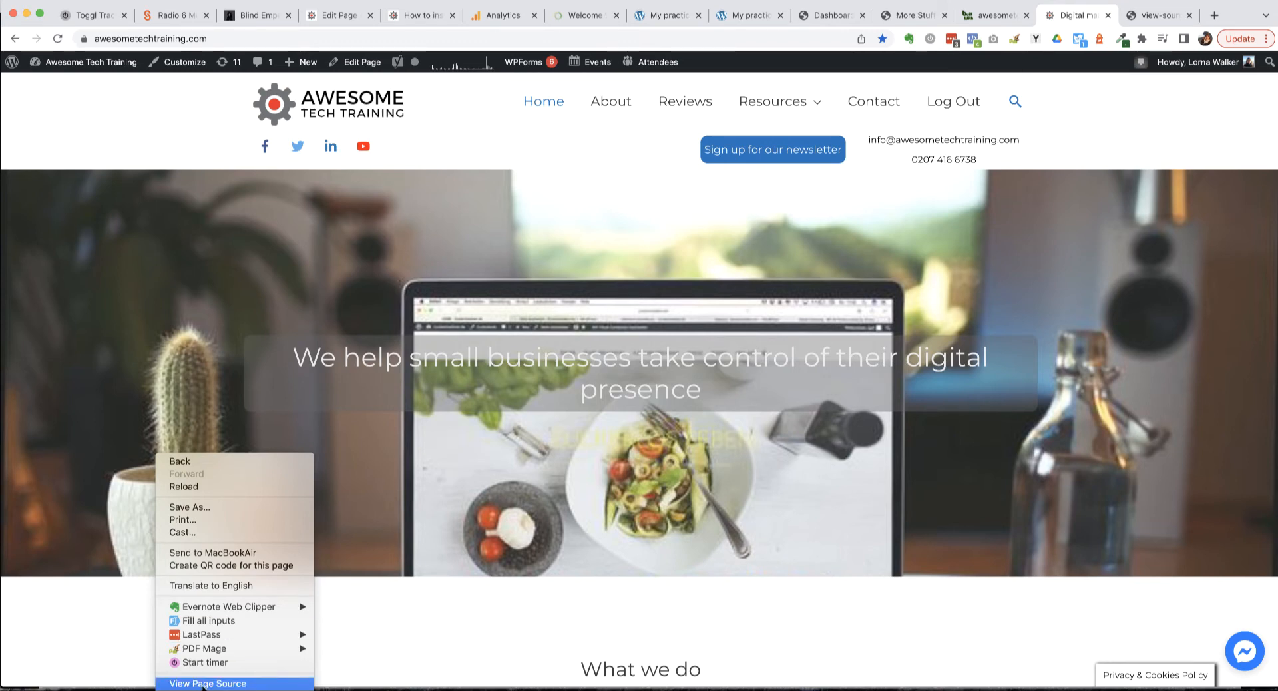
{"action": "left_click", "coordinate": [207, 684]}
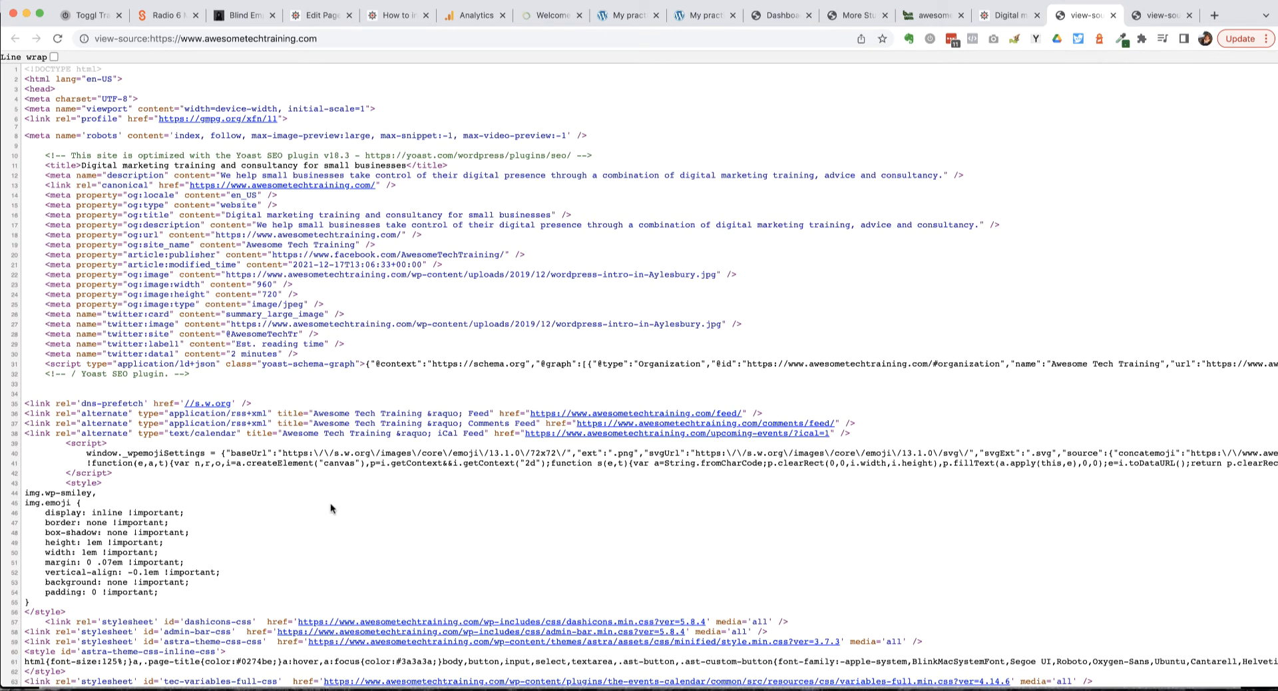
{"action": "mouse_move", "coordinate": [300, 495]}
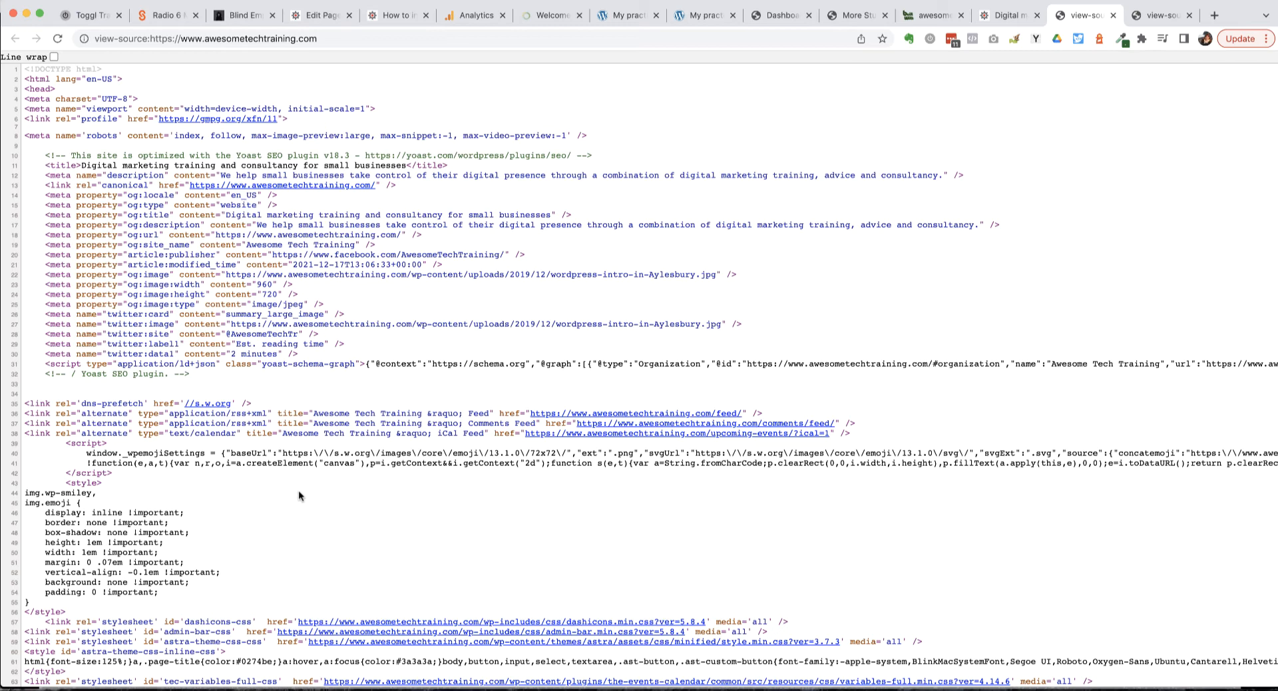
{"action": "type", "text": "google"}
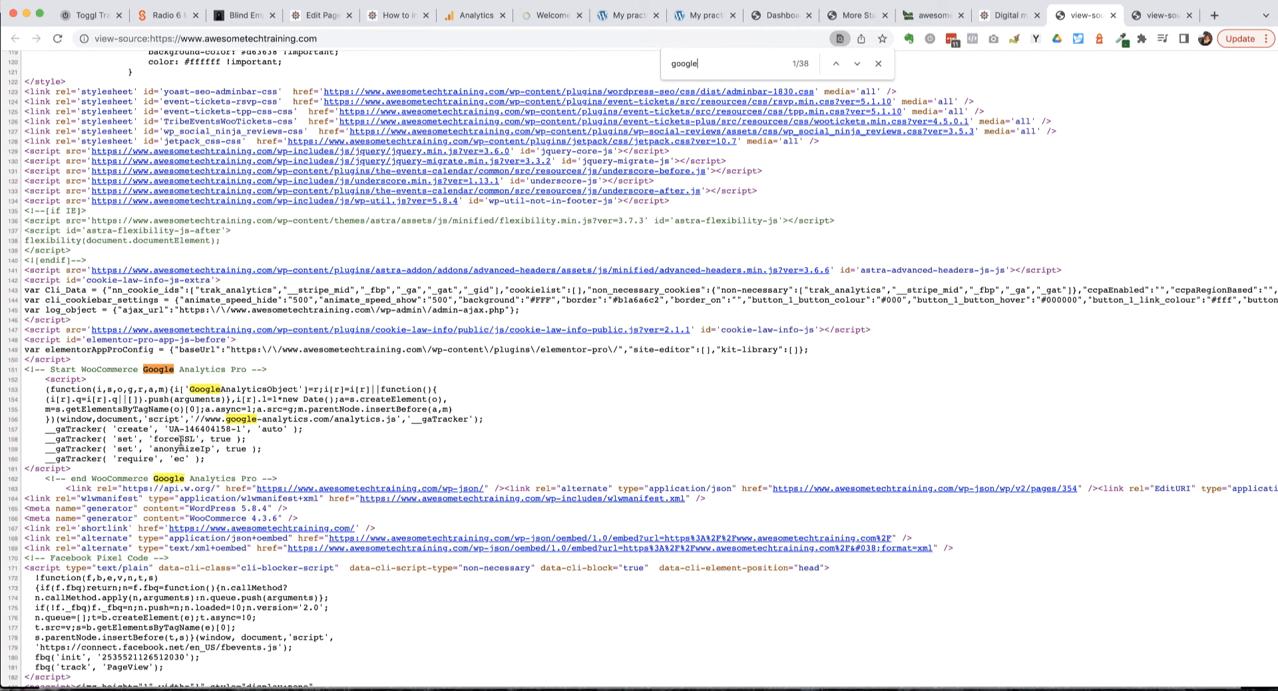
{"action": "mouse_move", "coordinate": [179, 440]}
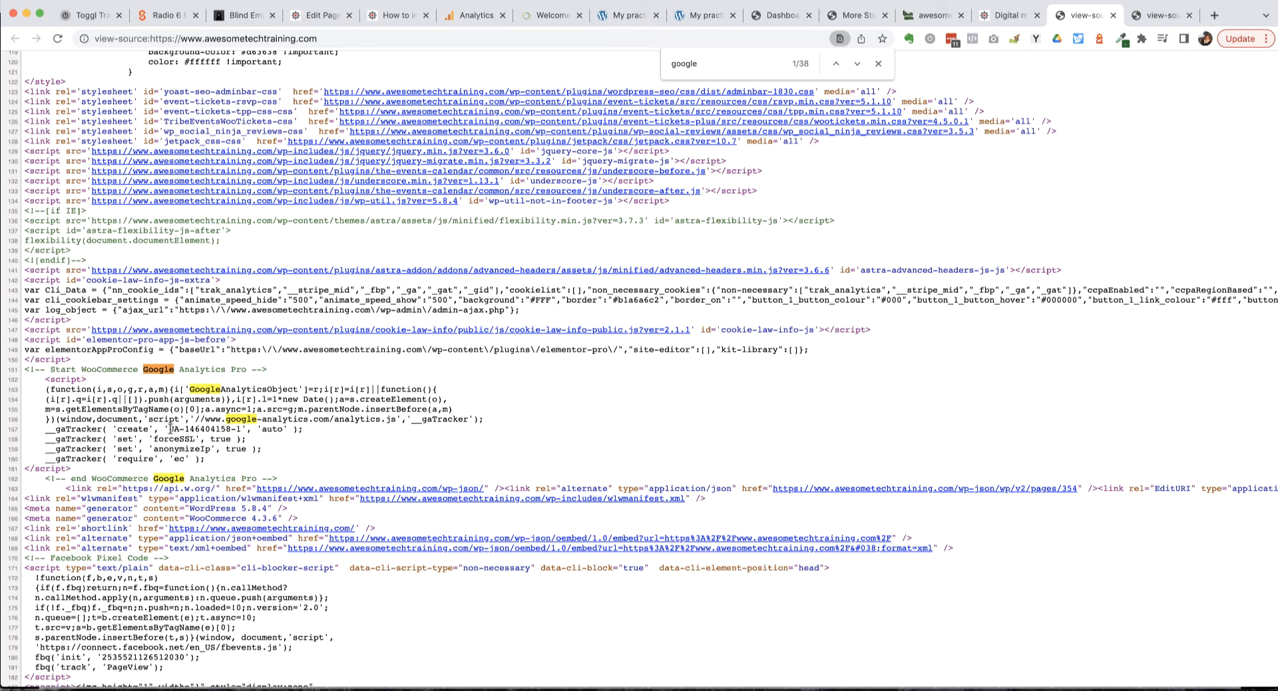
{"action": "double_click", "coordinate": [207, 429]}
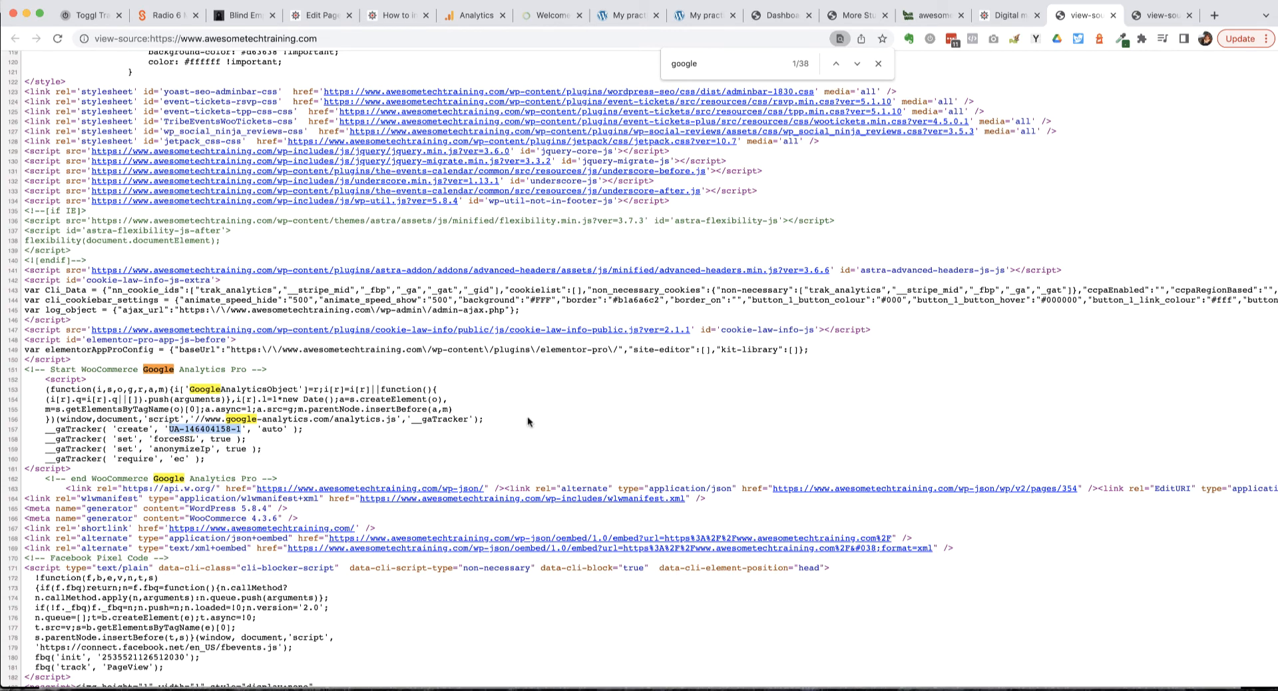
{"action": "left_click", "coordinate": [857, 63]}
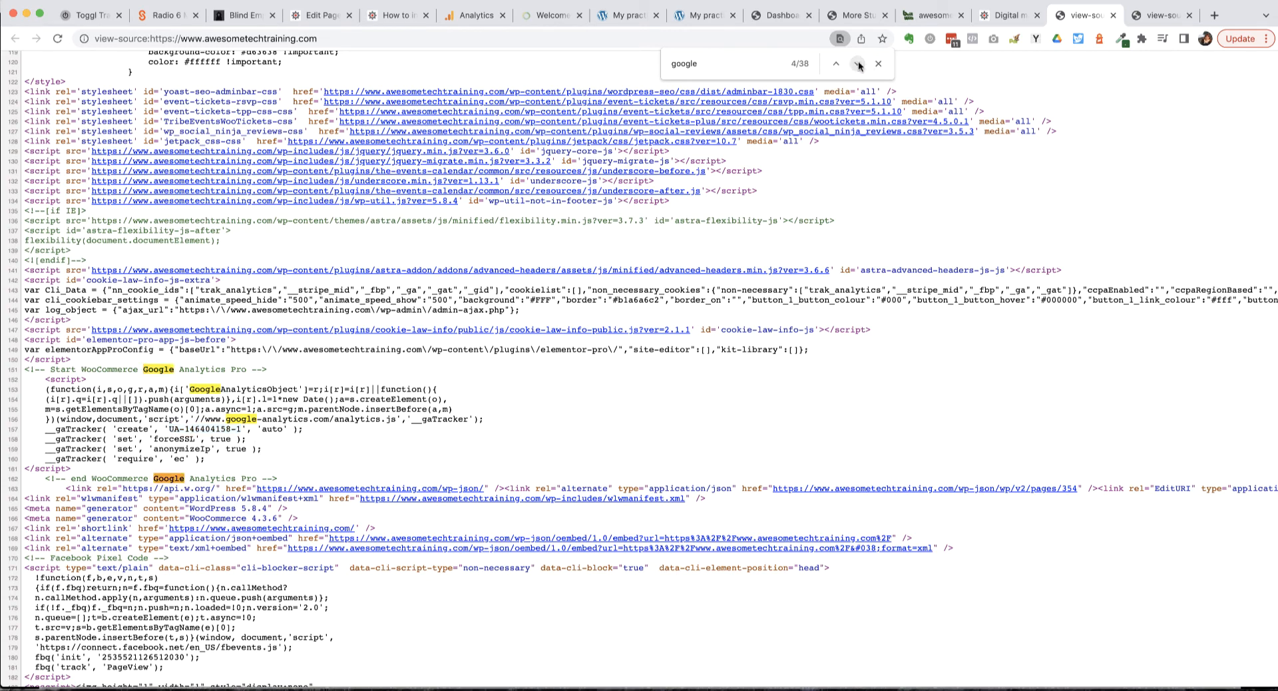
{"action": "left_click", "coordinate": [857, 64]}
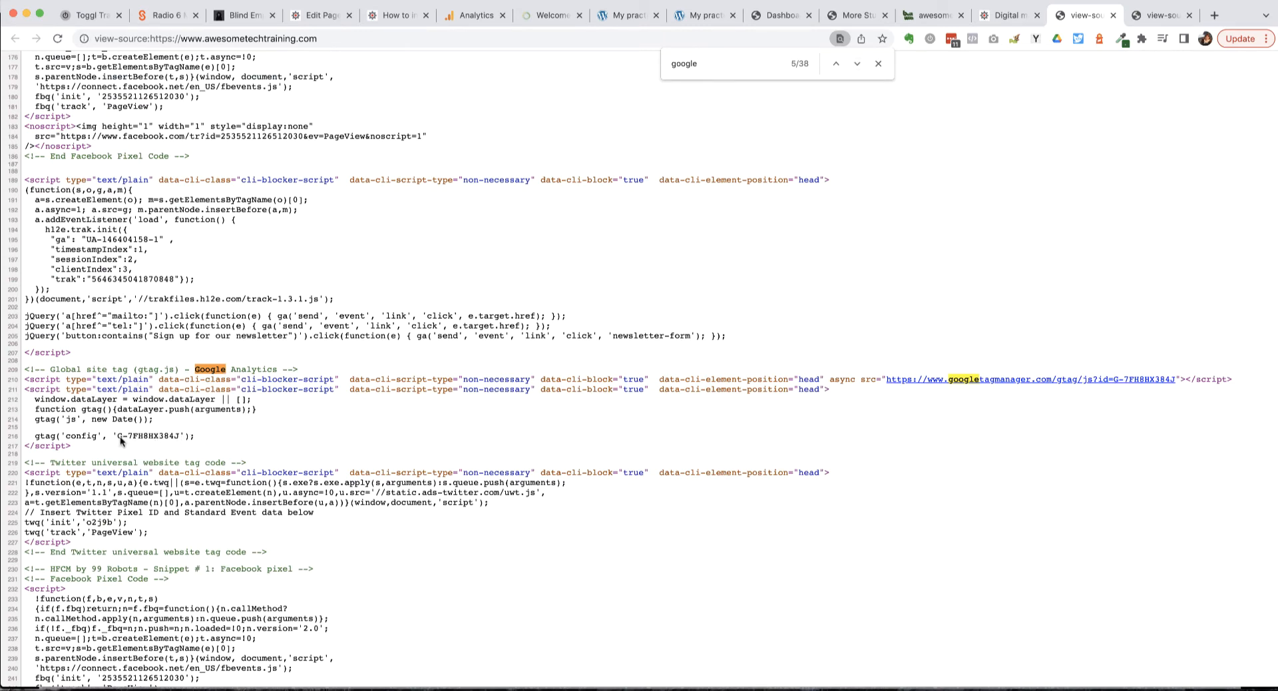
Select GA4 measurement ID G-7FH8HX384J in the gtag config, then go to Google Analytics.
{"action": "double_click", "coordinate": [152, 437]}
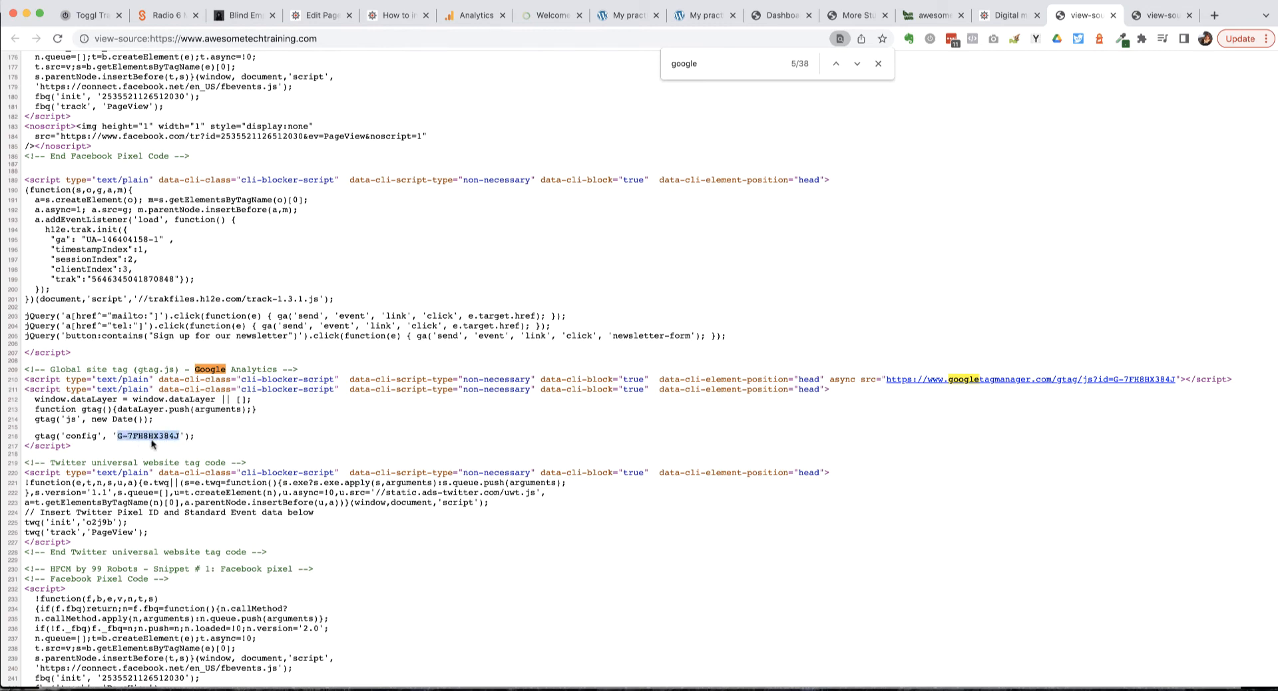
{"action": "double_click", "coordinate": [149, 436]}
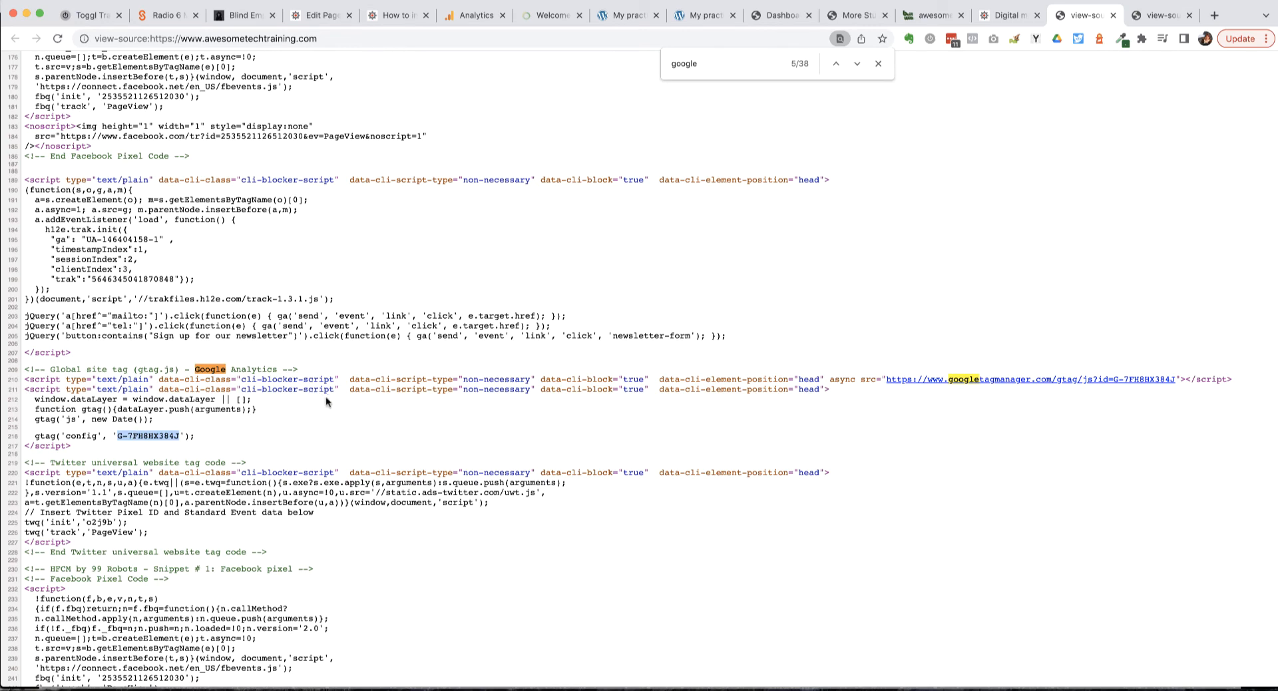
{"action": "mouse_move", "coordinate": [328, 403]}
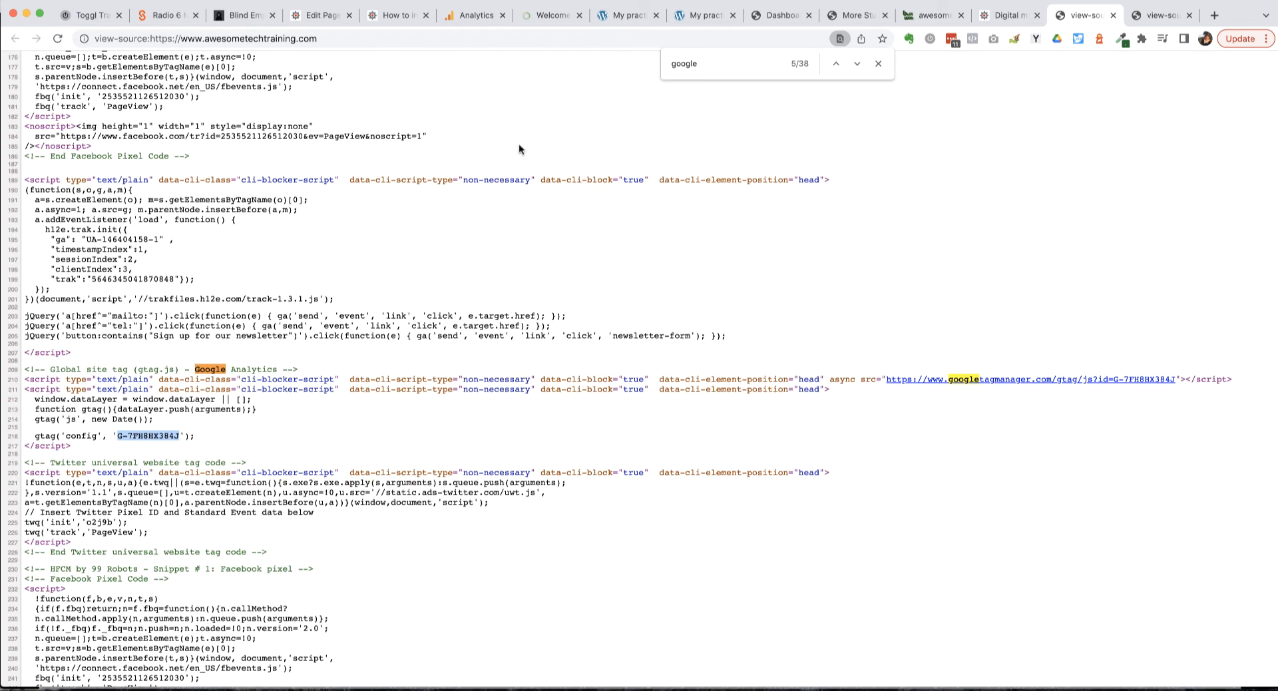
{"action": "left_click", "coordinate": [475, 15]}
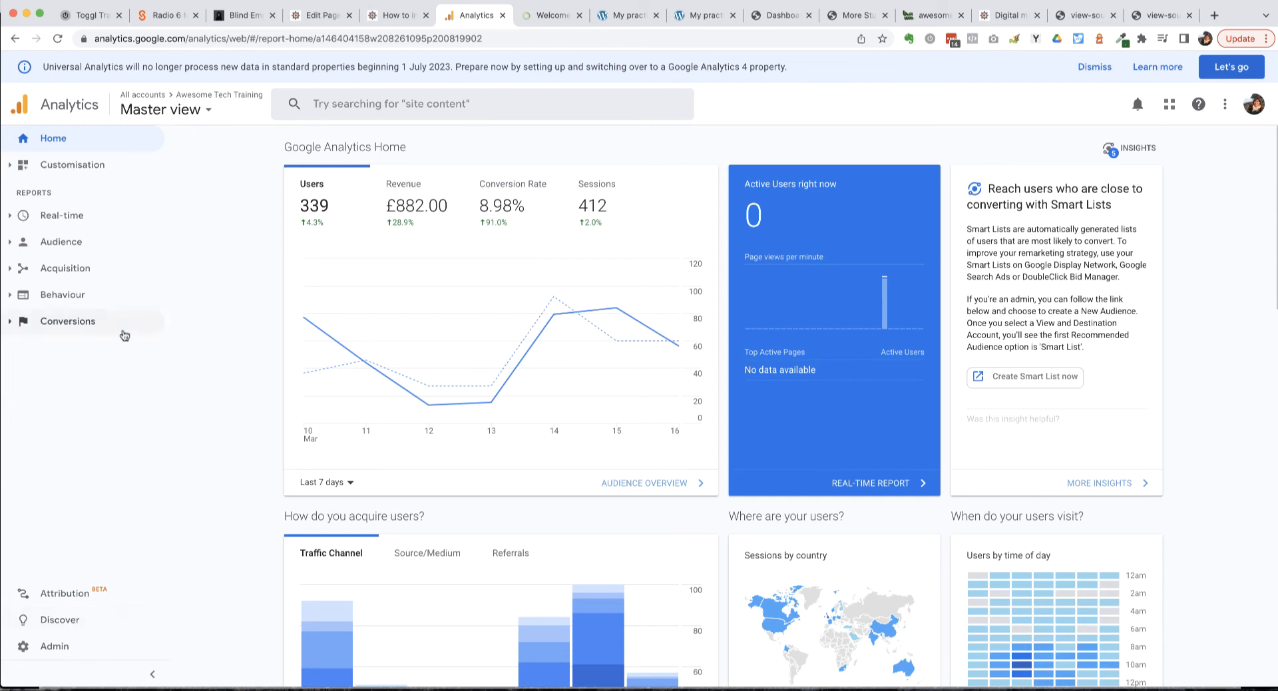
In Analytics Admin, open the property list and choose Awesome Tech Training - GA4.
{"action": "left_click", "coordinate": [54, 646]}
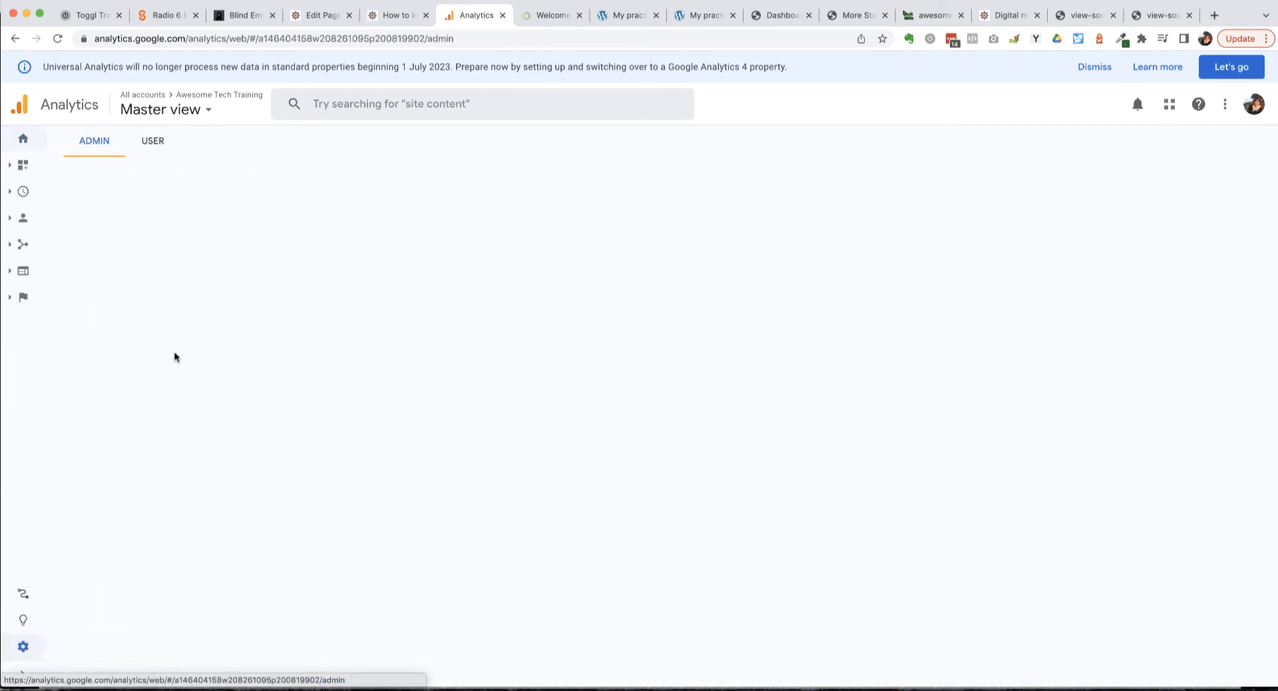
{"action": "left_click", "coordinate": [94, 140]}
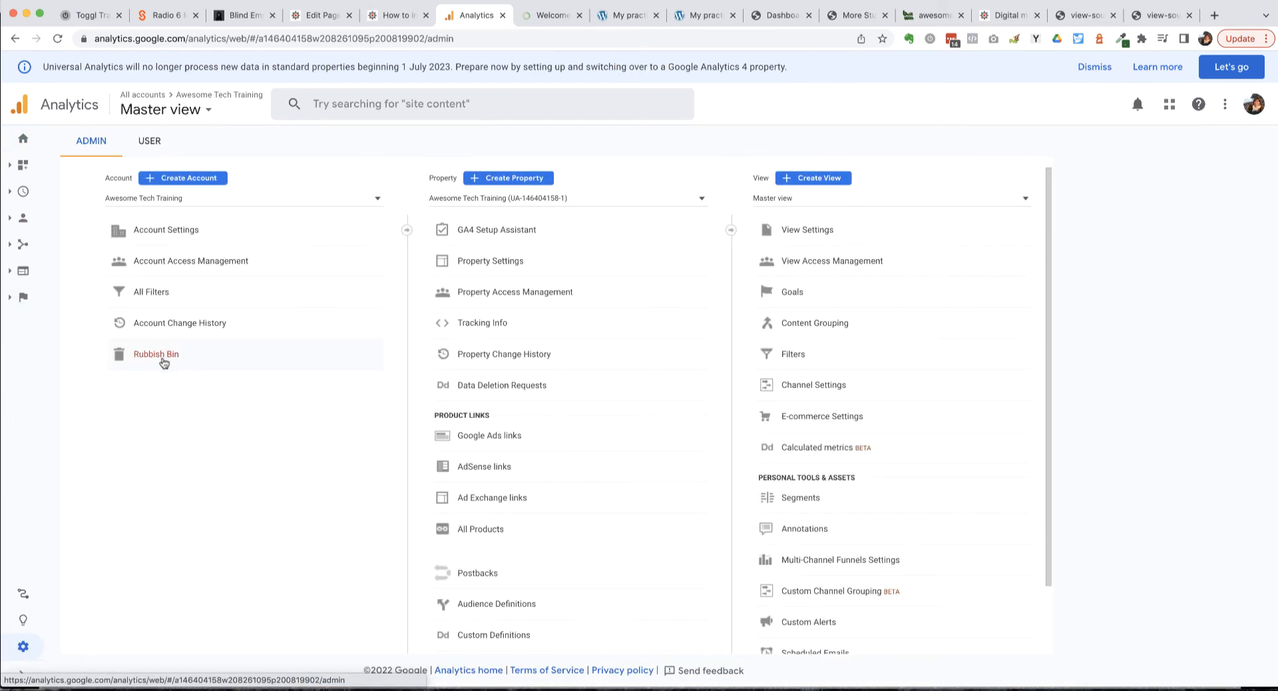
{"action": "mouse_move", "coordinate": [578, 203]}
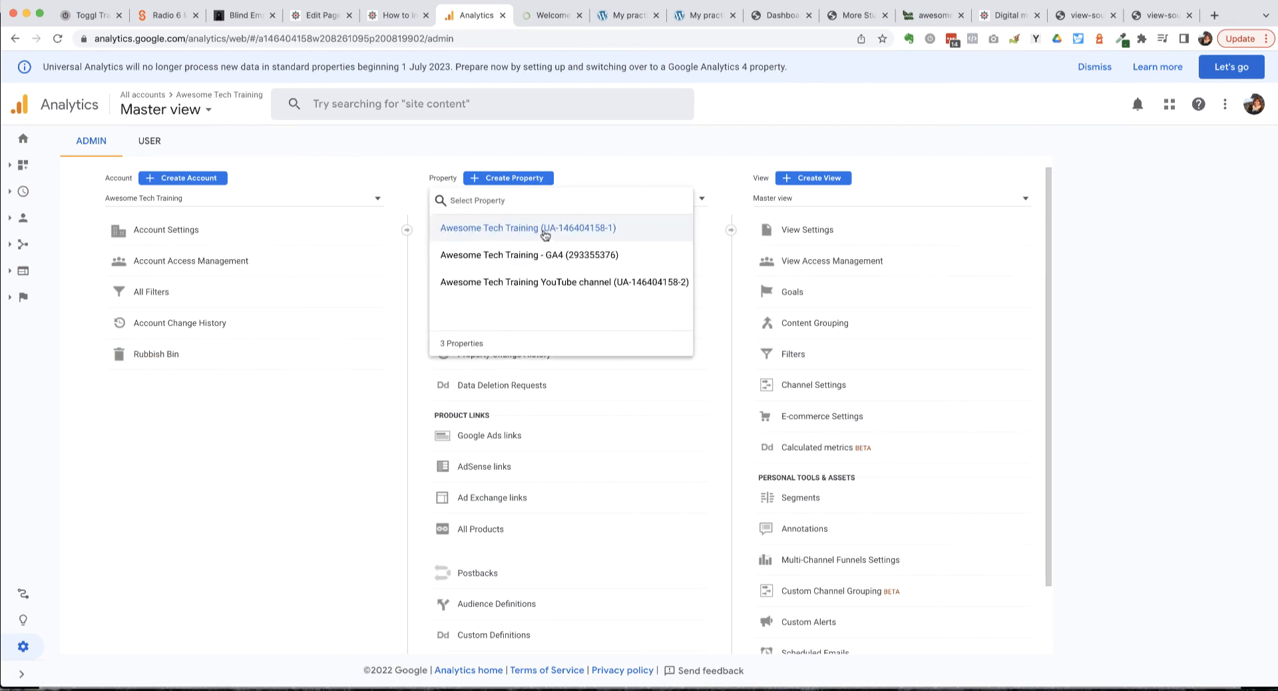
{"action": "mouse_move", "coordinate": [548, 235]}
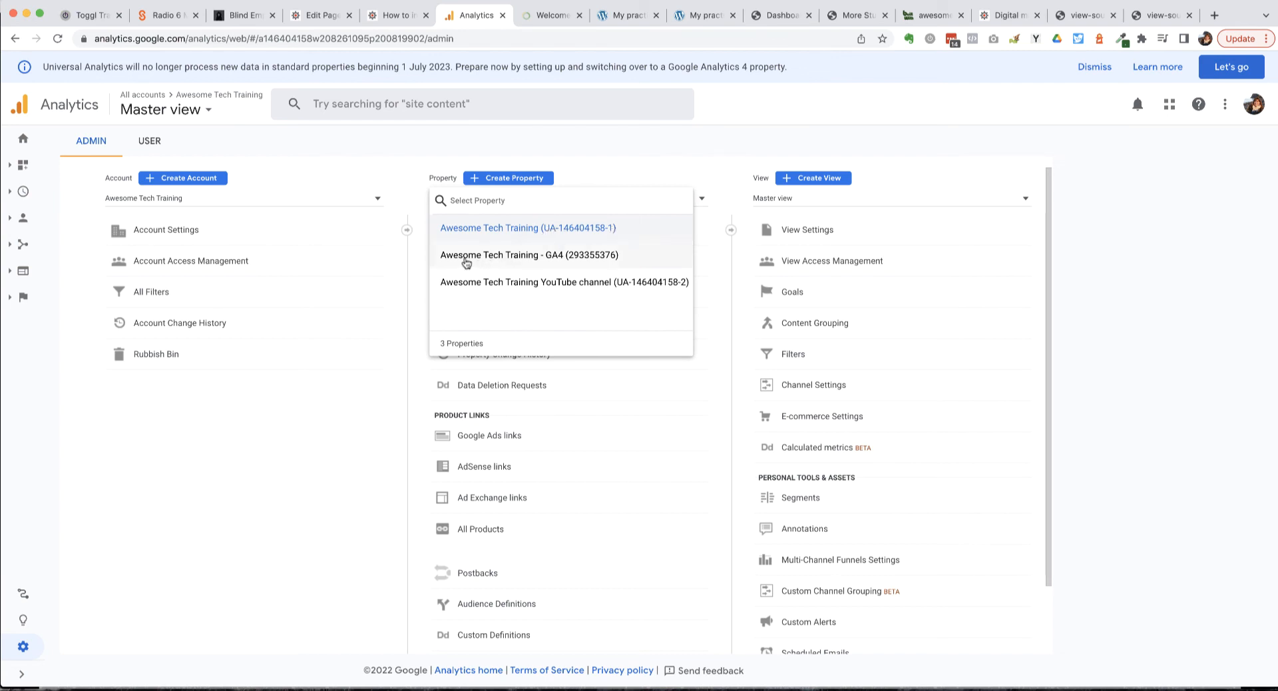
{"action": "mouse_move", "coordinate": [547, 263]}
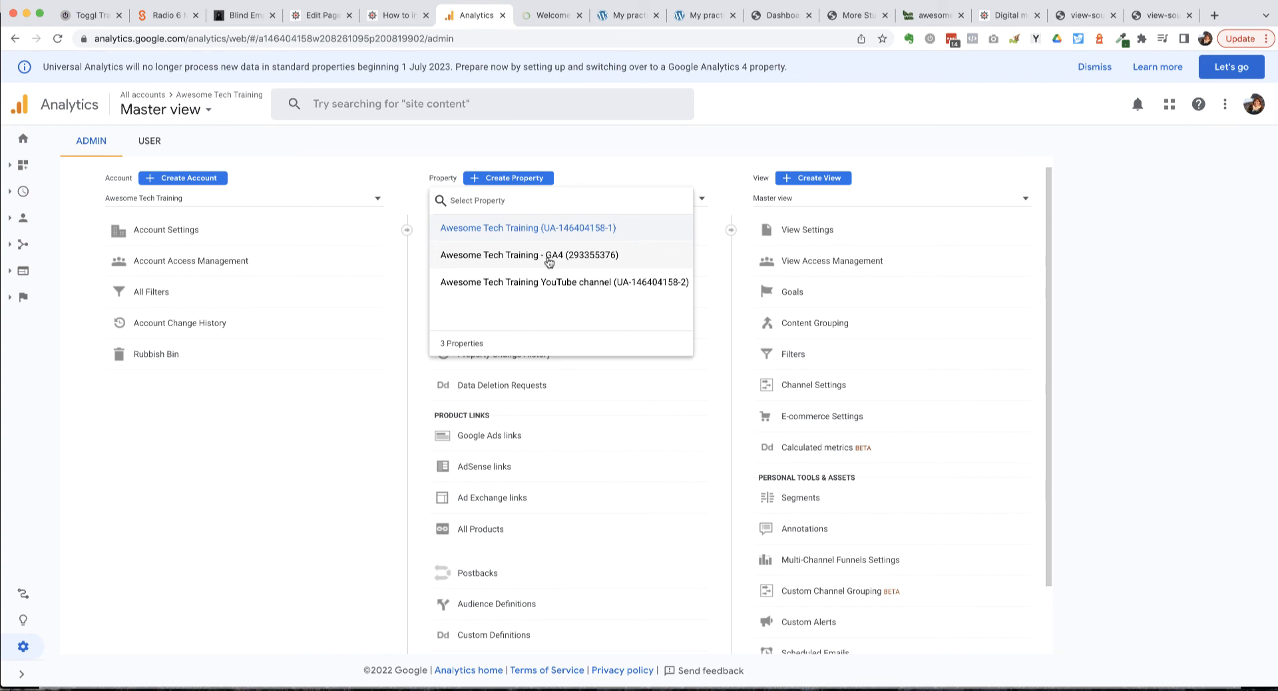
{"action": "left_click", "coordinate": [529, 254]}
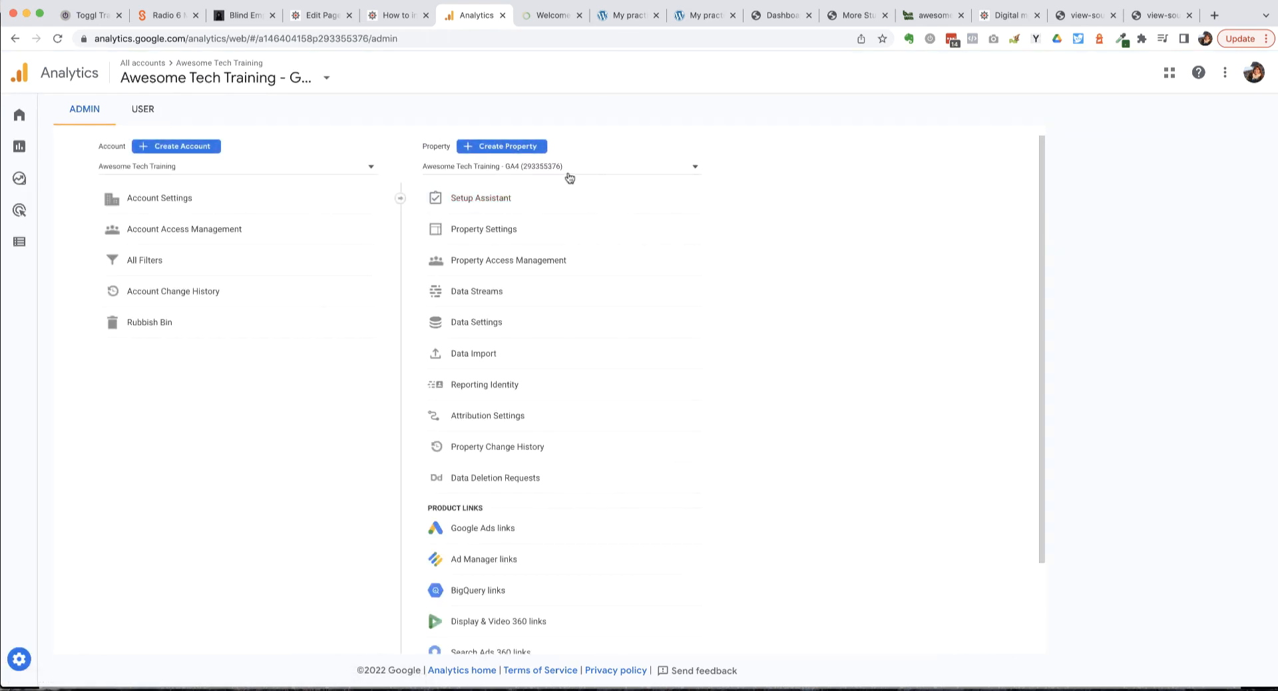
Reopen the Property dropdown to compare all three properties.
{"action": "left_click", "coordinate": [558, 167]}
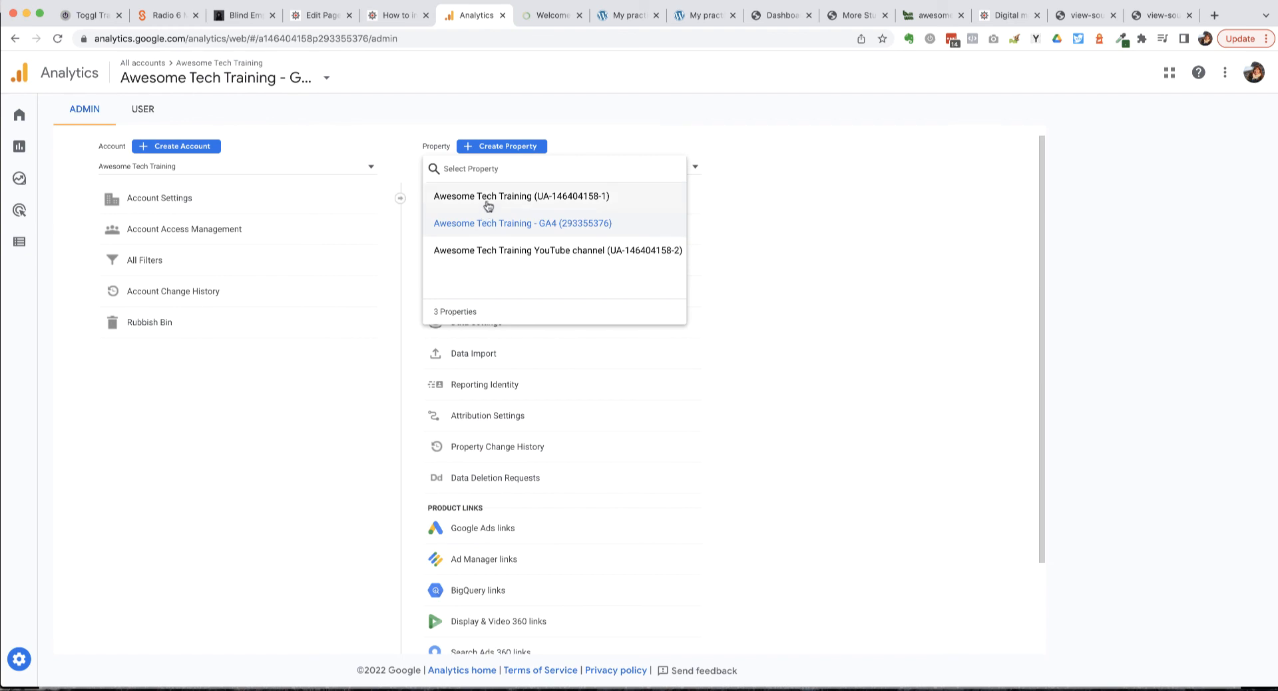
{"action": "mouse_move", "coordinate": [469, 219]}
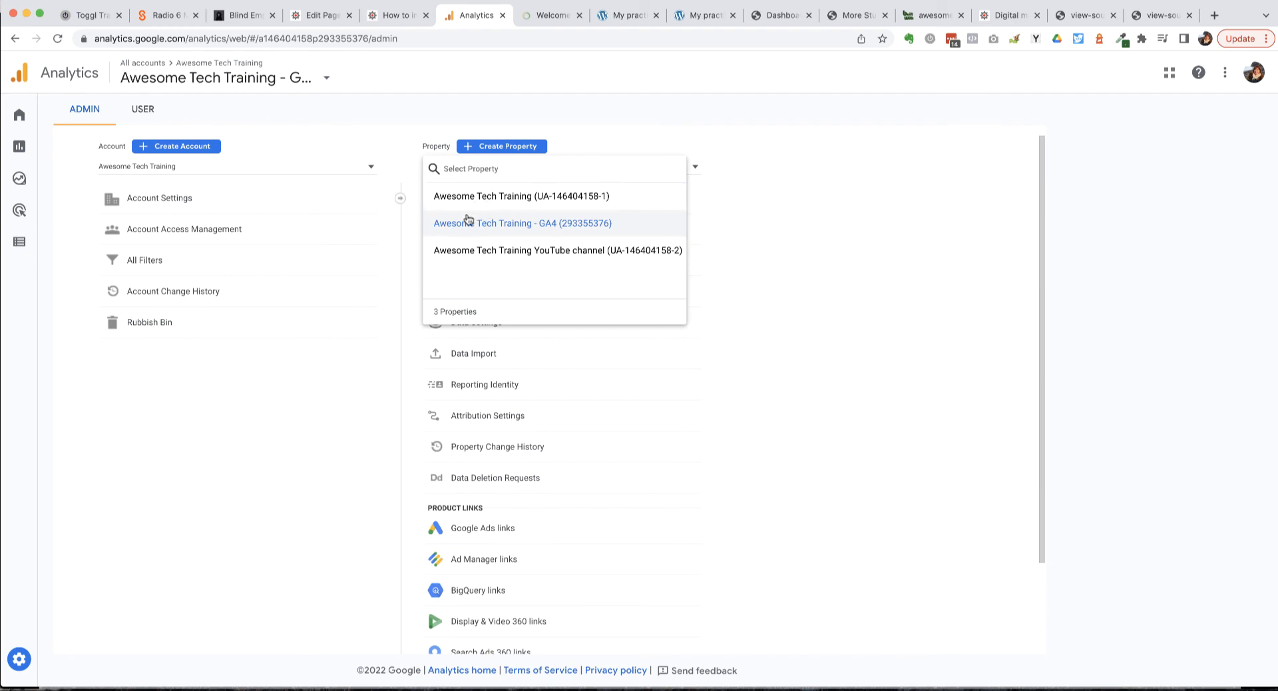
{"action": "mouse_move", "coordinate": [422, 151]}
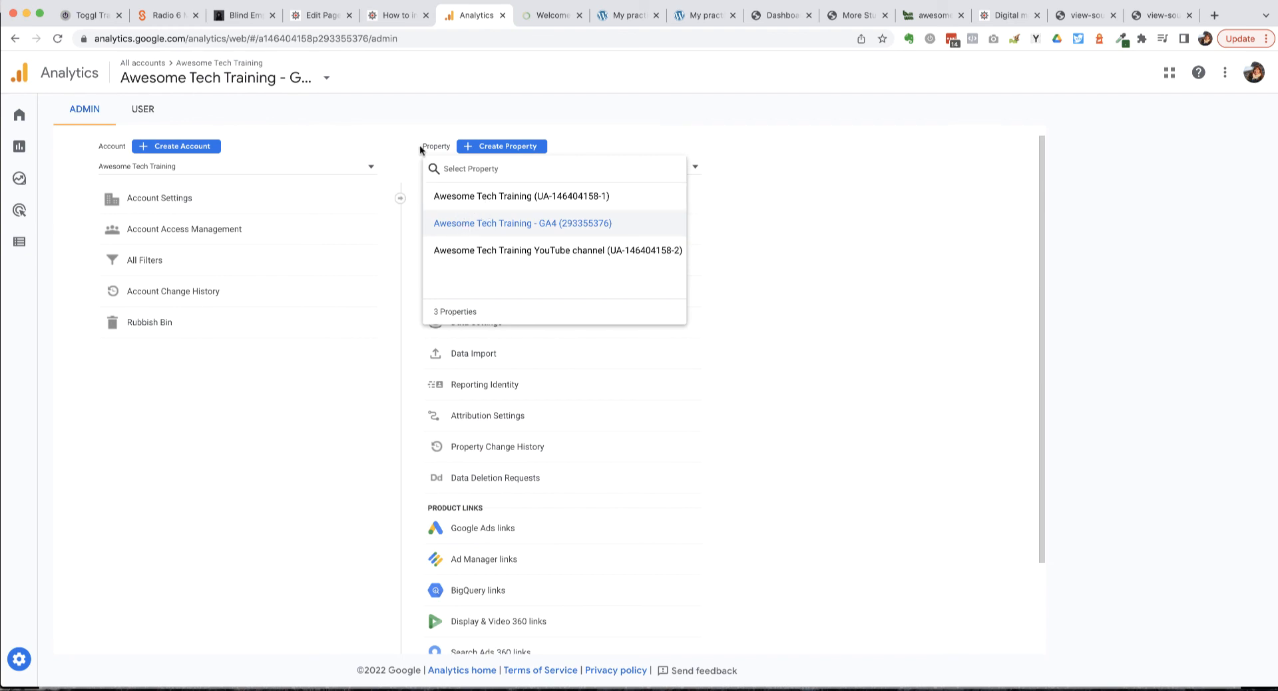
{"action": "mouse_move", "coordinate": [341, 106]}
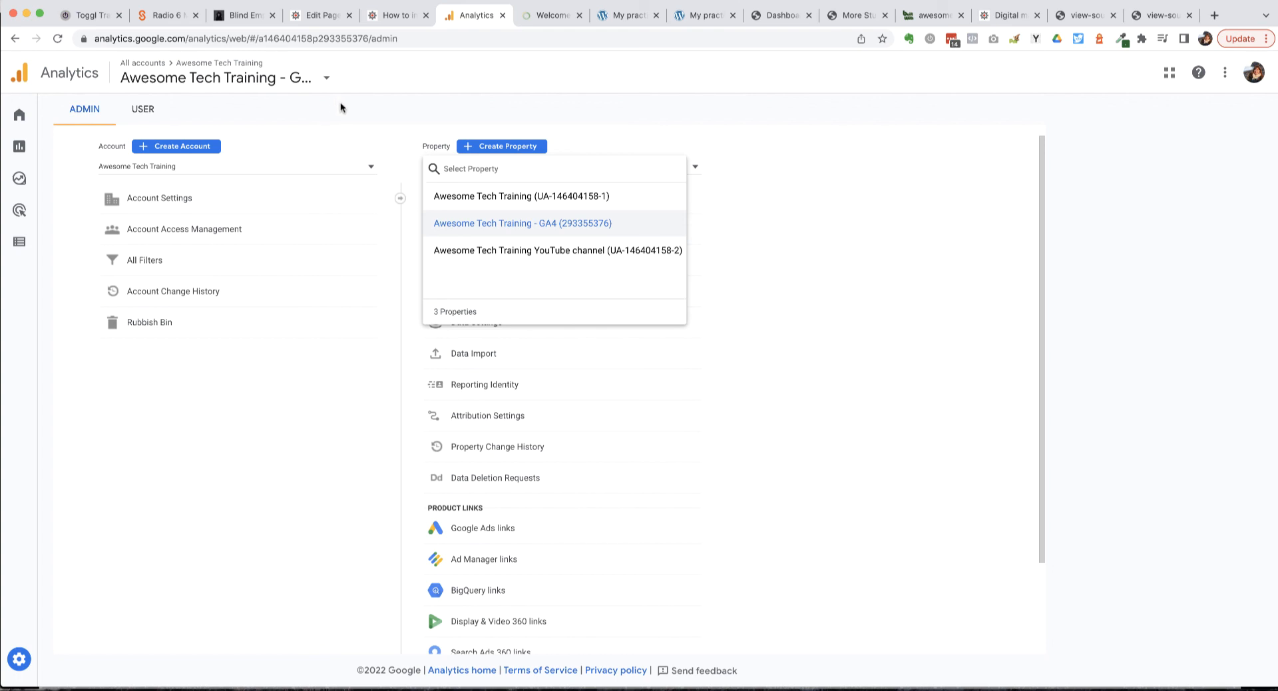